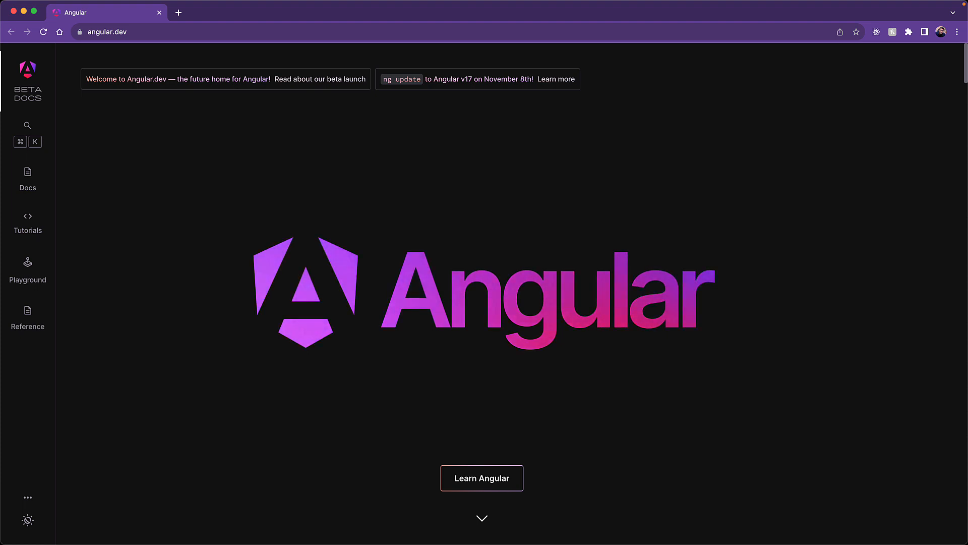
Step: Open the Learn Angular tutorial and append 'Again' to the 'Welcome to Angular' template greeting
{"action": "left_click", "coordinate": [481, 478]}
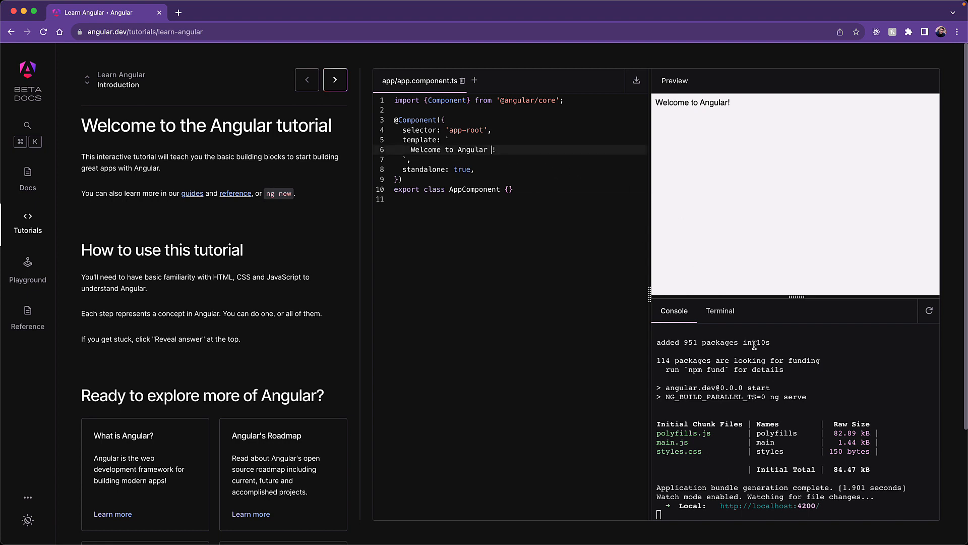
{"action": "type", "text": "Again"}
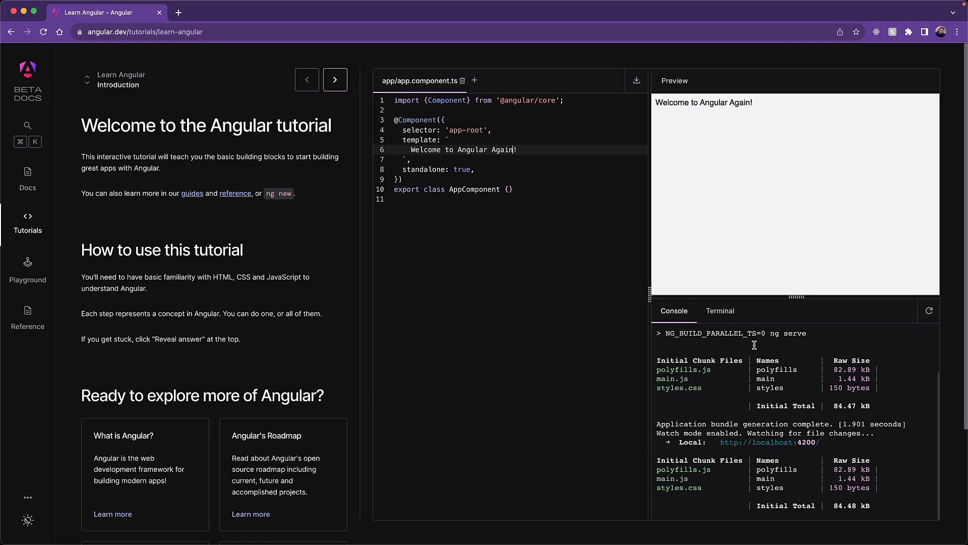
{"action": "mouse_move", "coordinate": [65, 90]}
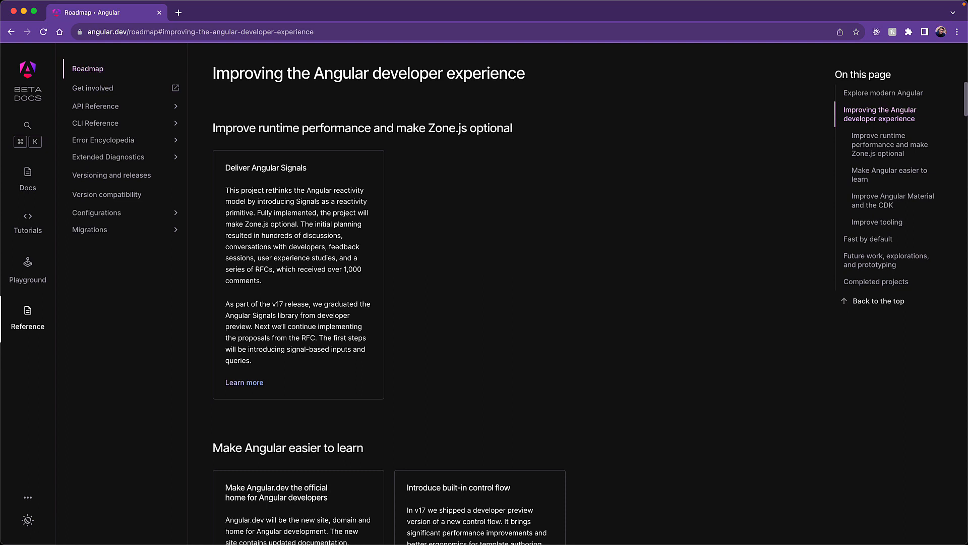
{"action": "mouse_move", "coordinate": [327, 166]}
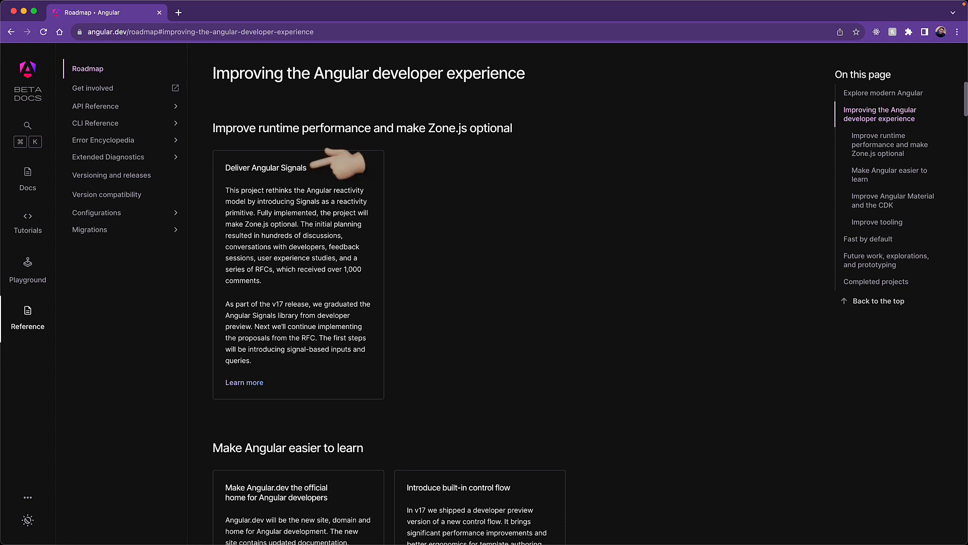